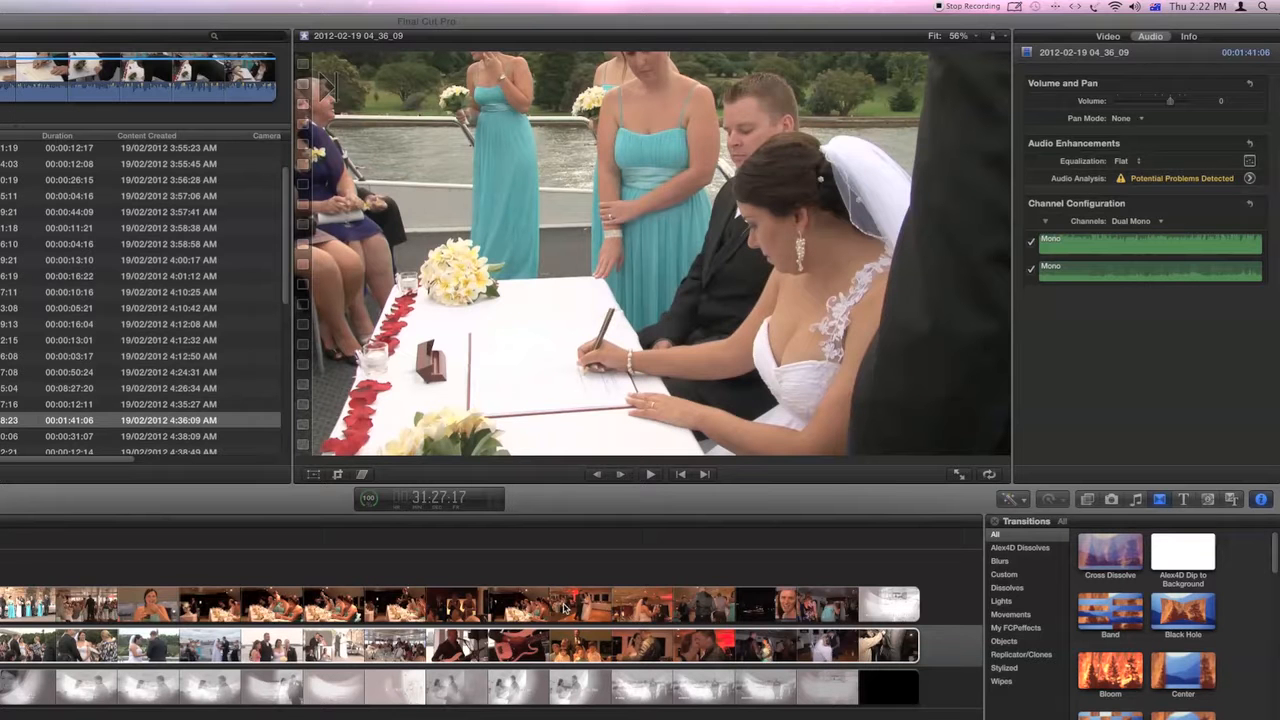
pyautogui.moveTo(240, 690)
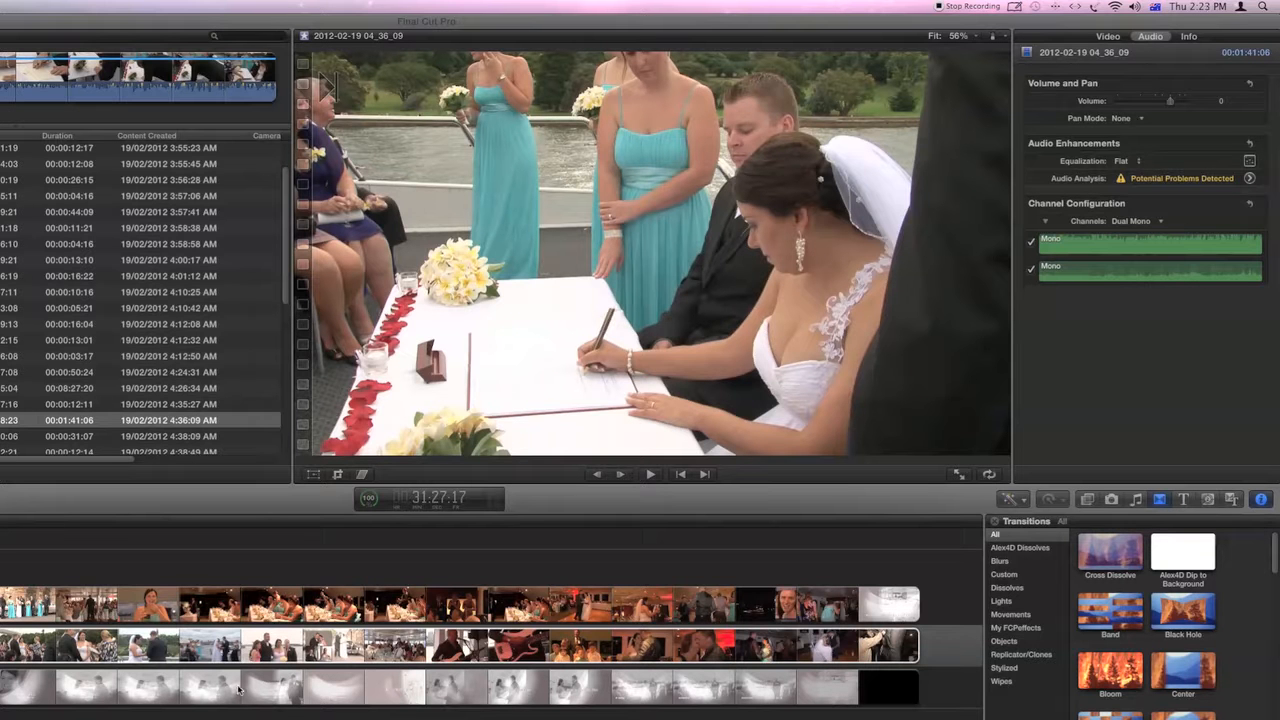
pyautogui.moveTo(964, 388)
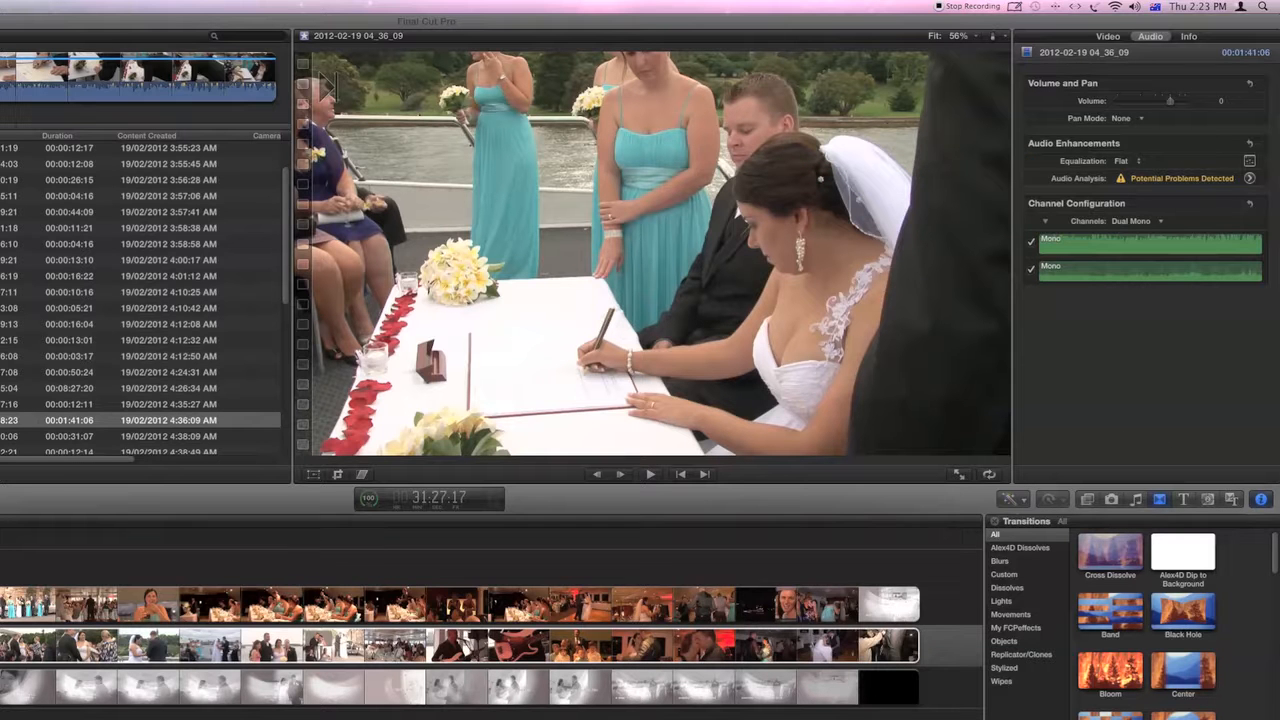
# Toggle the Inspector with Command-4 so the Ceremony clip list fills the Event Browser
pyautogui.press('cmd+4')
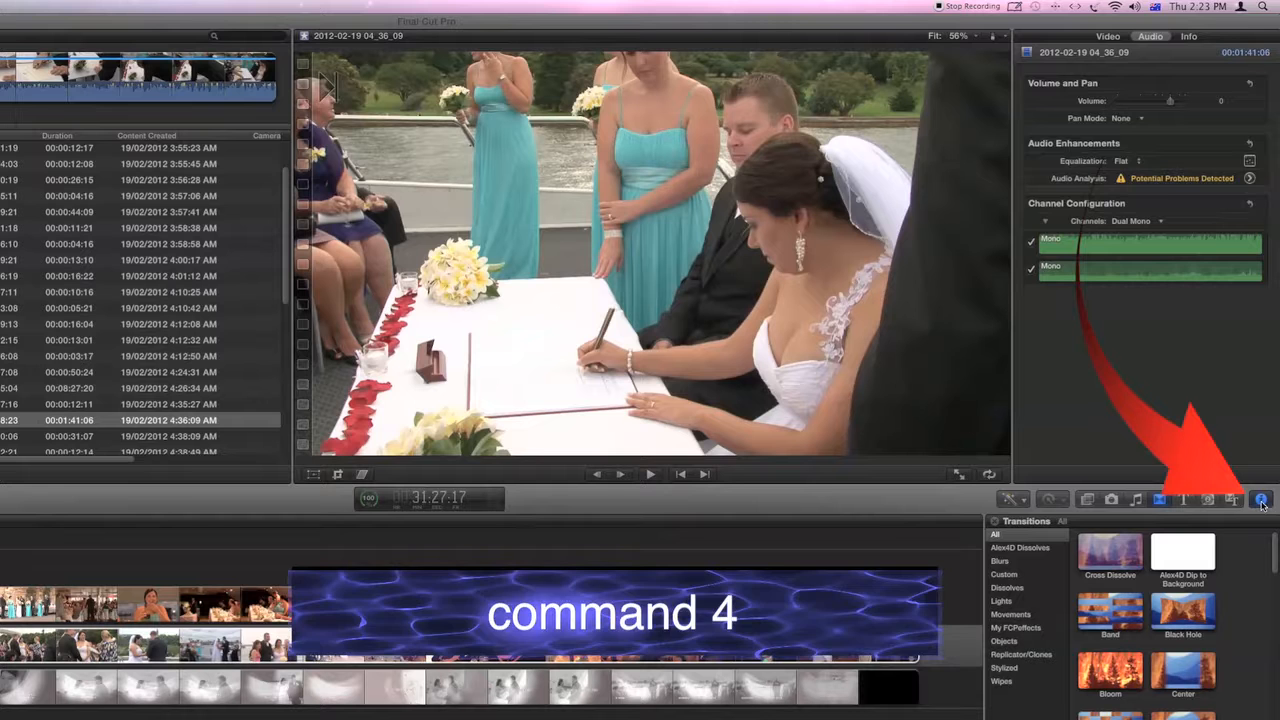
pyautogui.press('cmd+4')
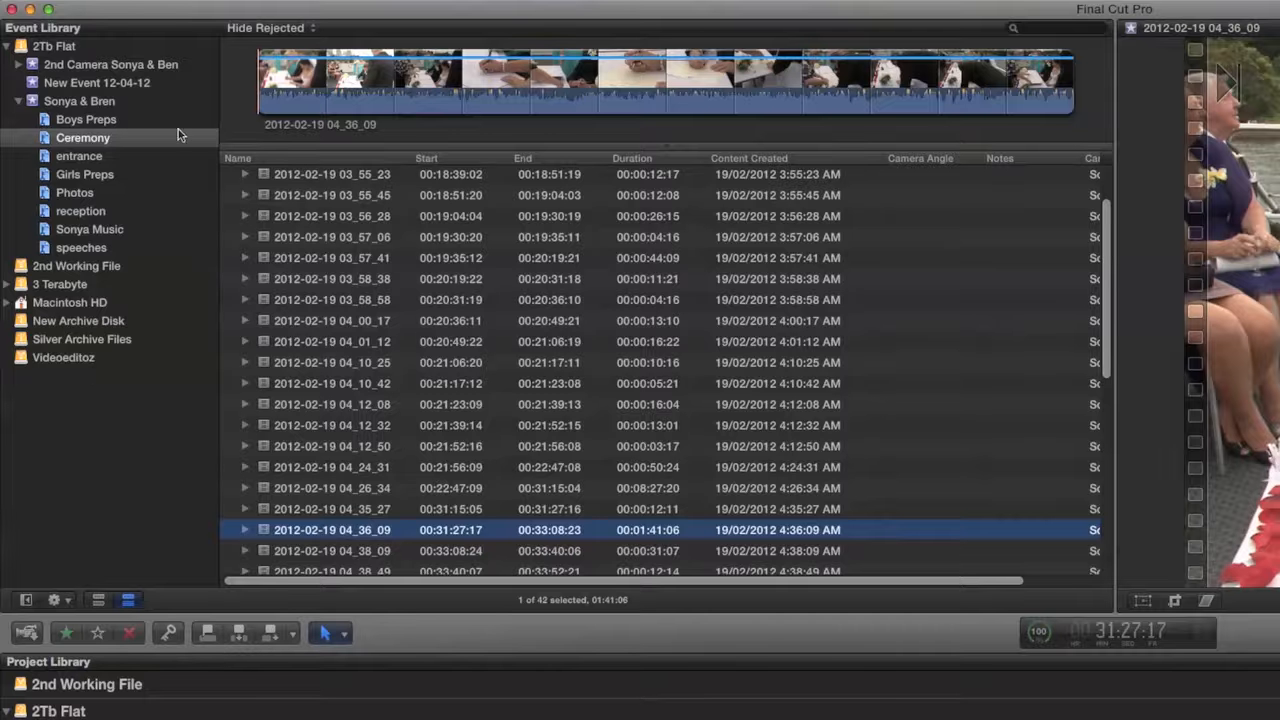
pyautogui.moveTo(20, 36)
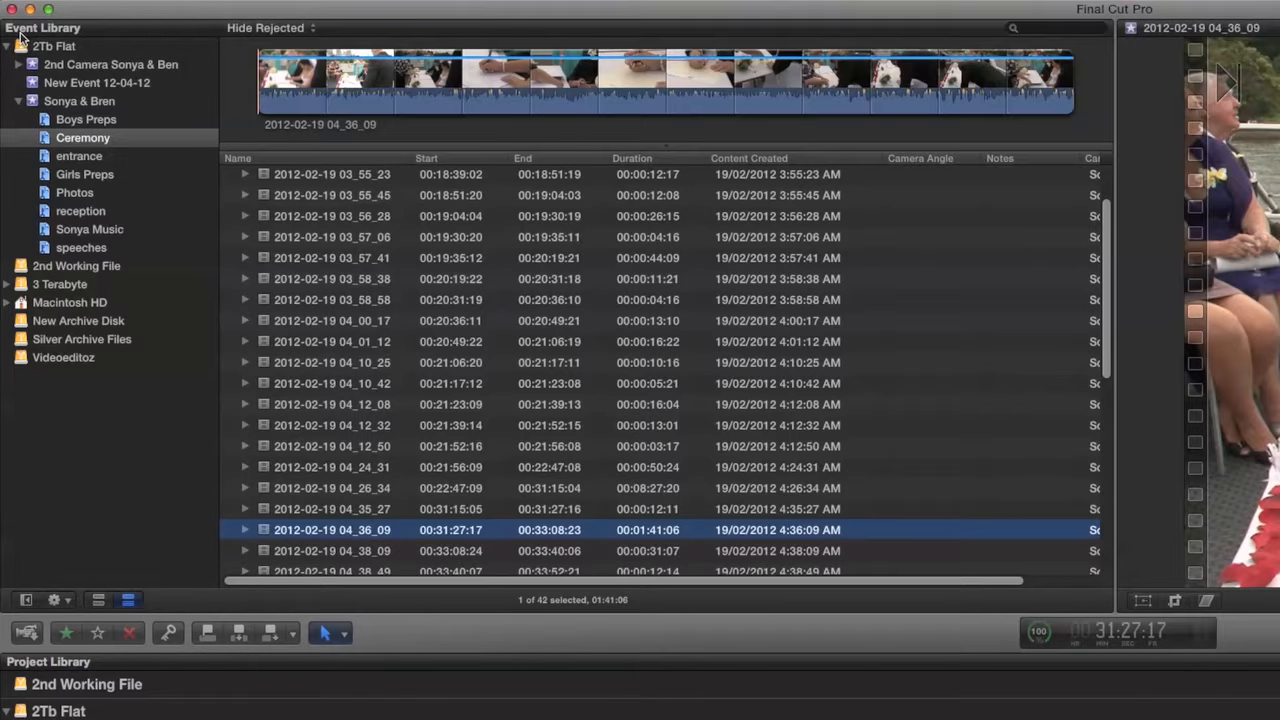
pyautogui.moveTo(168, 284)
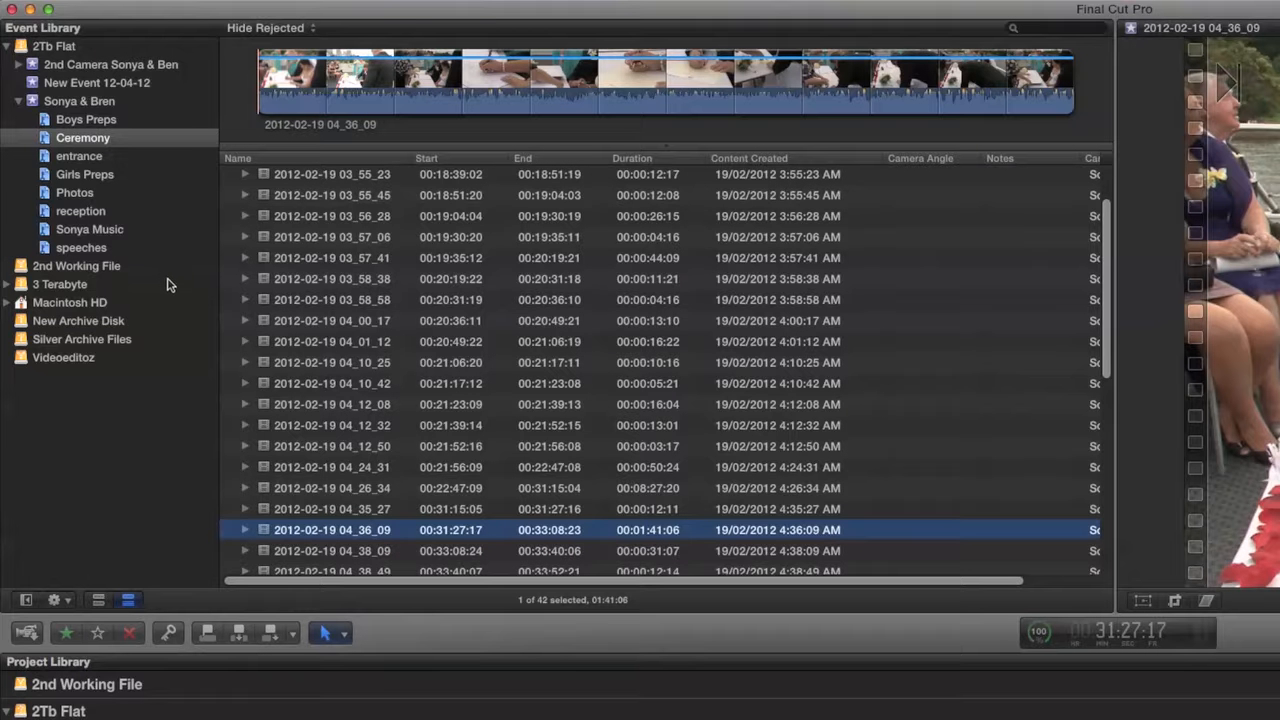
pyautogui.moveTo(28, 148)
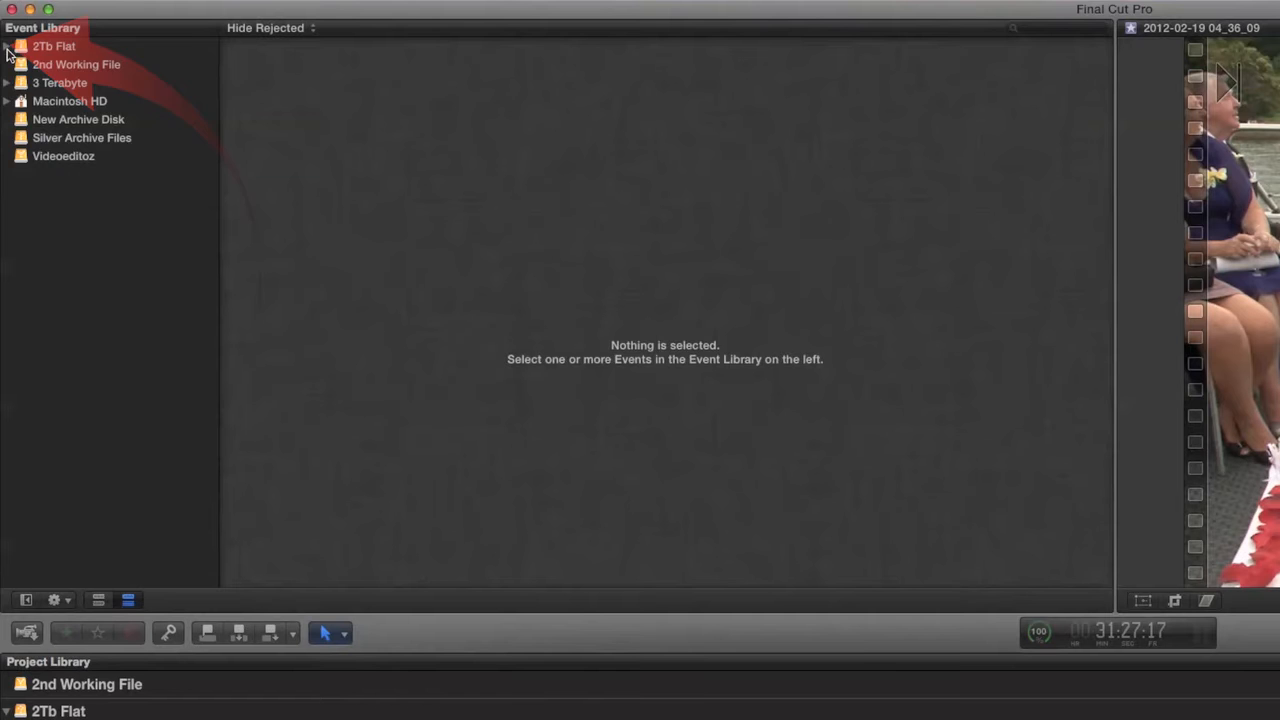
# Expand the 2Tb Flat and Macintosh HD drives to list their events, including Trial background sound
pyautogui.click(8, 46)
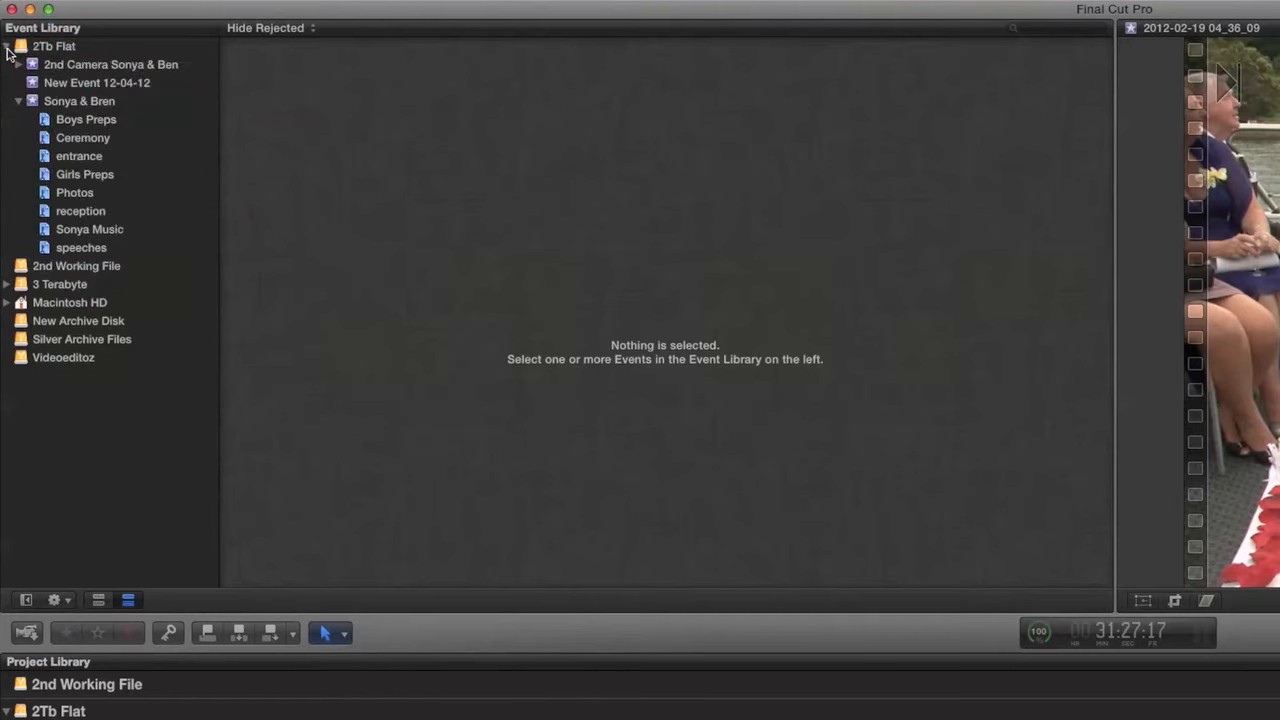
pyautogui.click(8, 46)
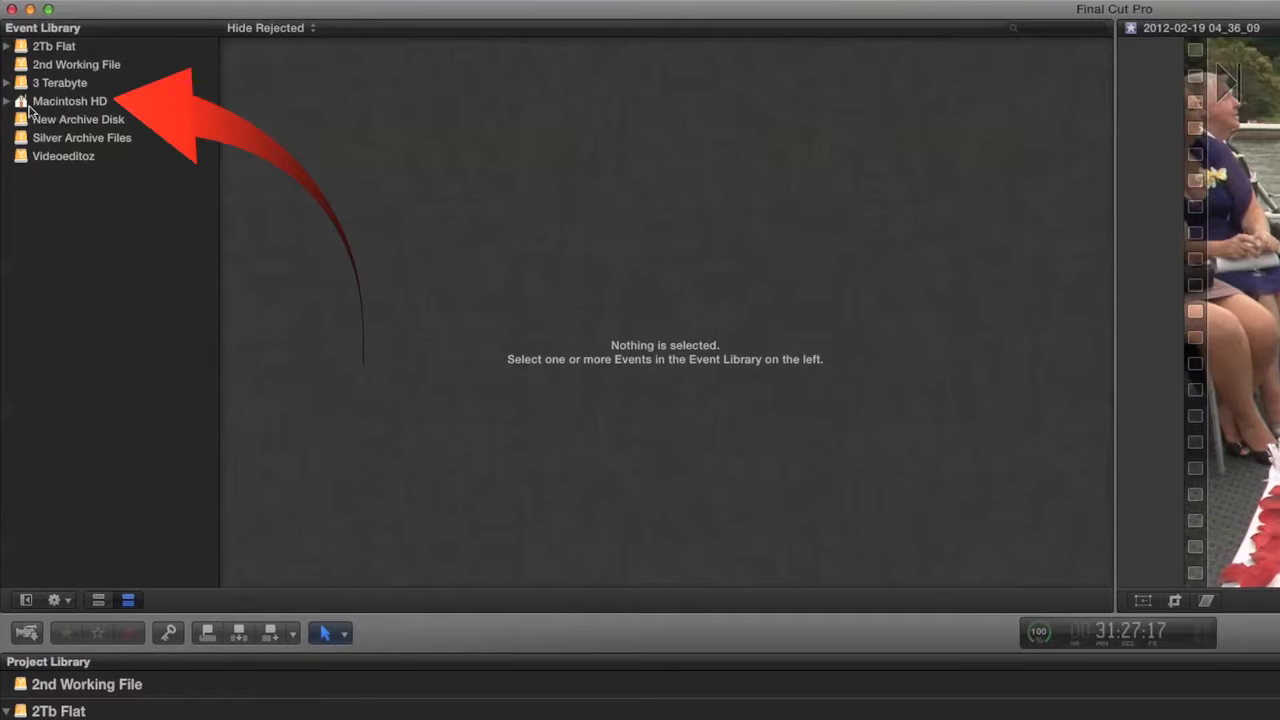
pyautogui.moveTo(90, 108)
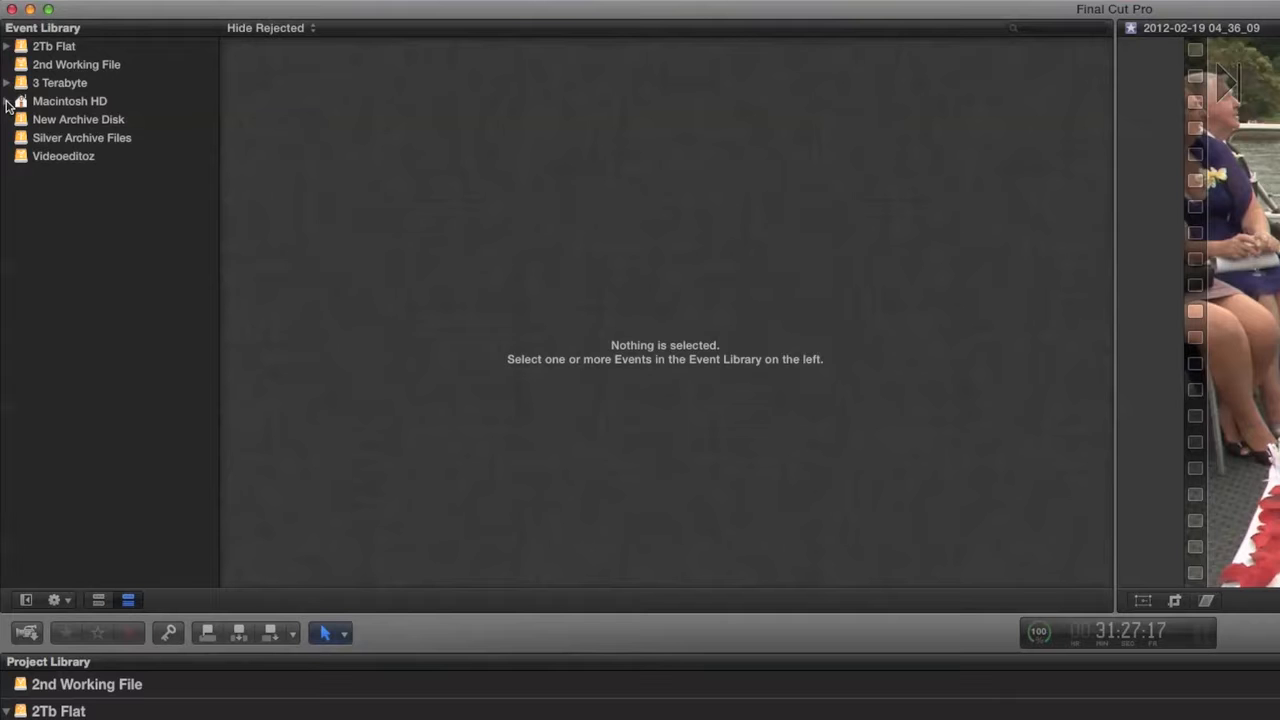
pyautogui.click(6, 100)
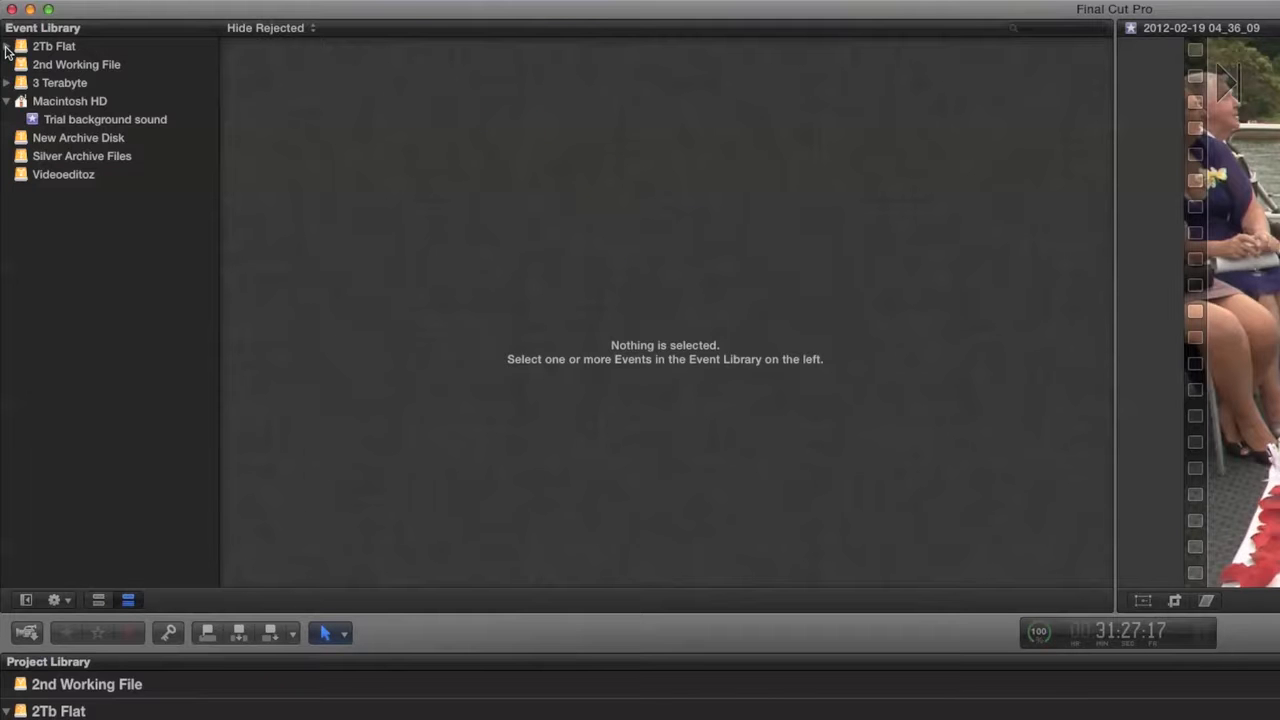
pyautogui.click(8, 46)
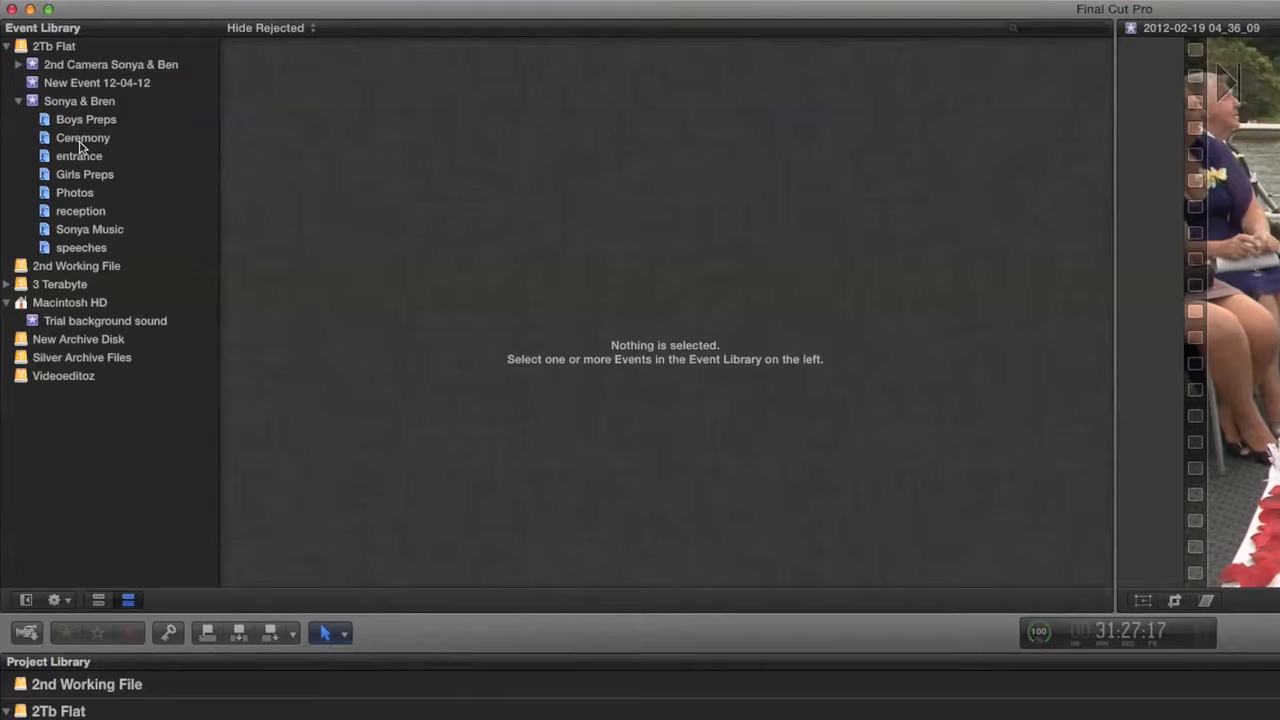
pyautogui.moveTo(116, 136)
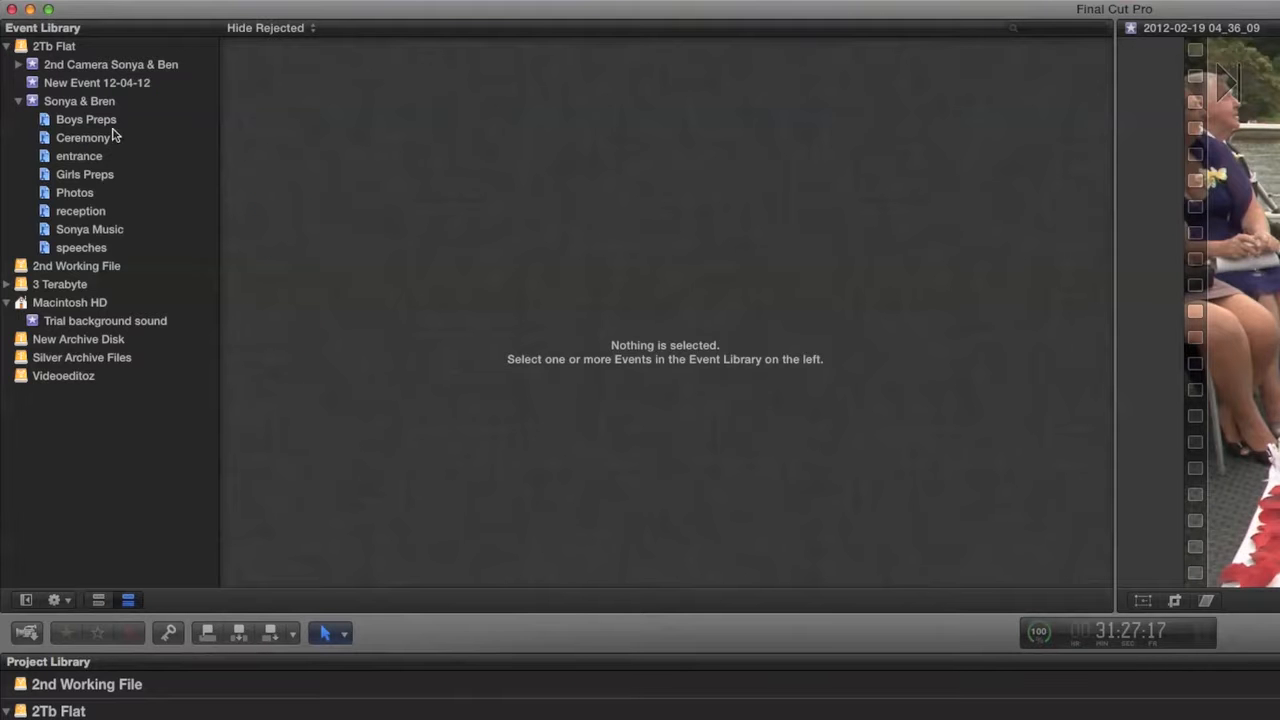
# Select the Ceremony event and pick a clip from its 42-clip list
pyautogui.click(84, 136)
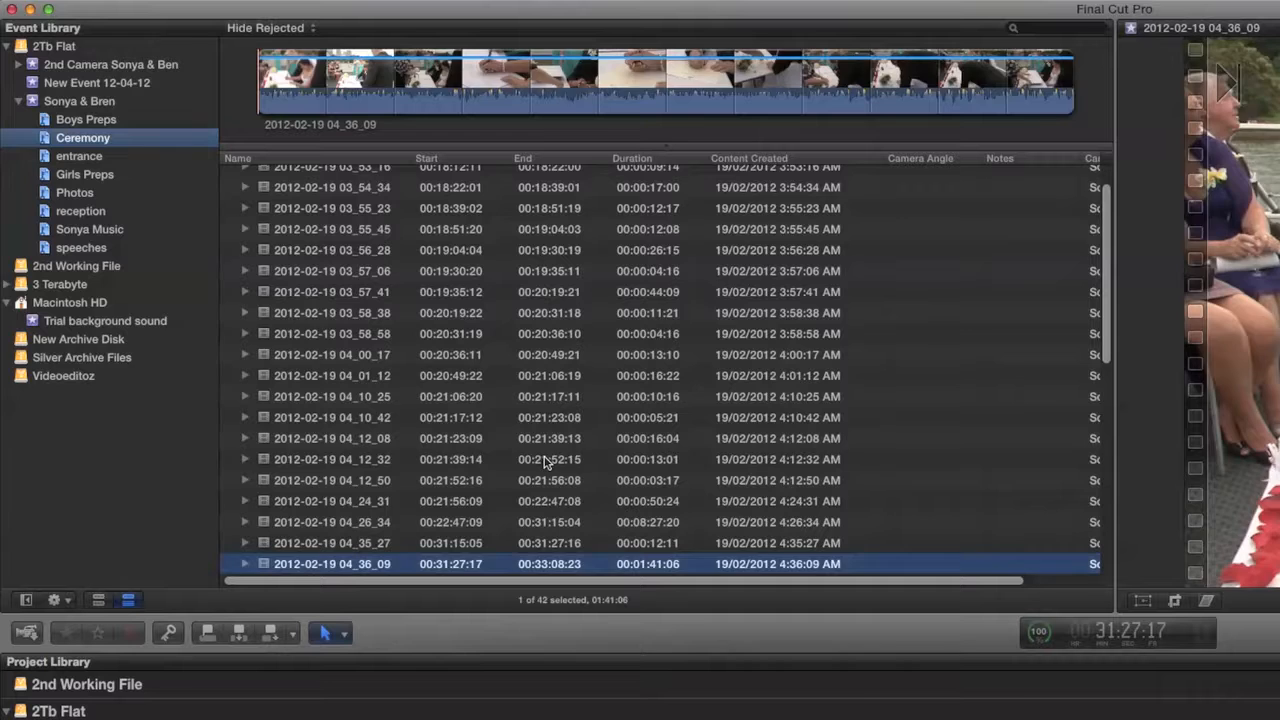
pyautogui.click(330, 500)
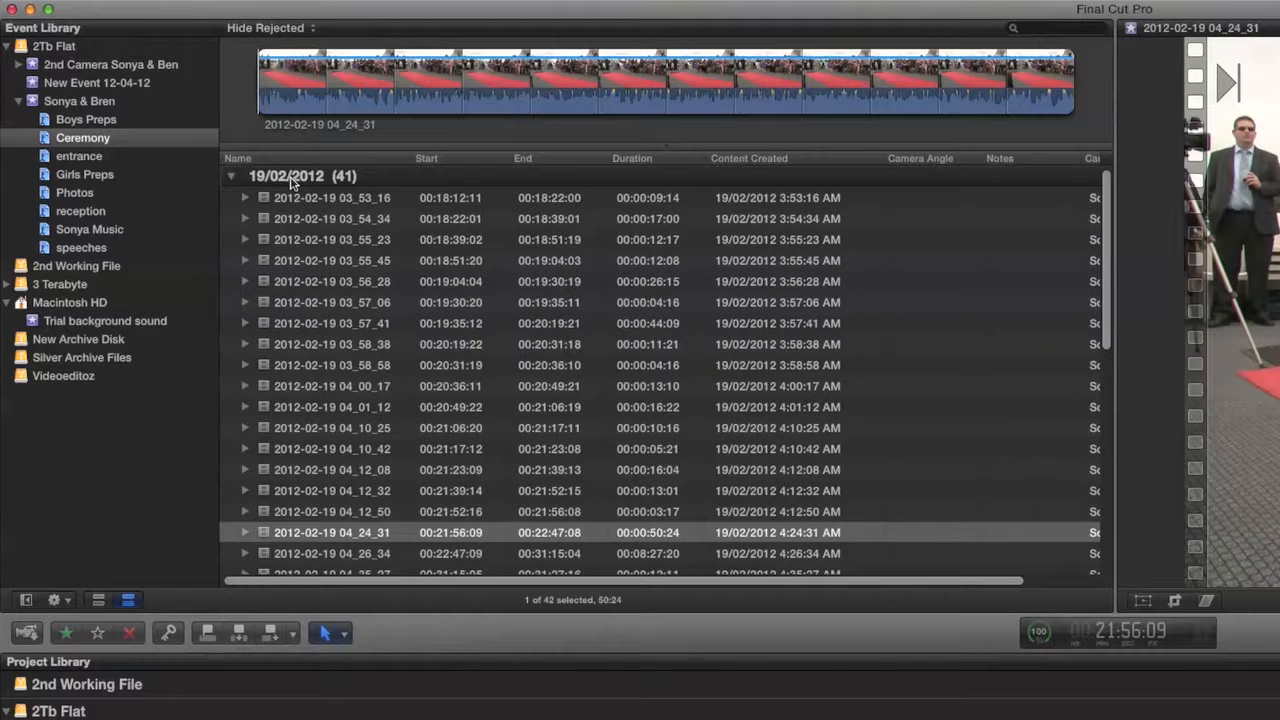
pyautogui.scroll(-3)
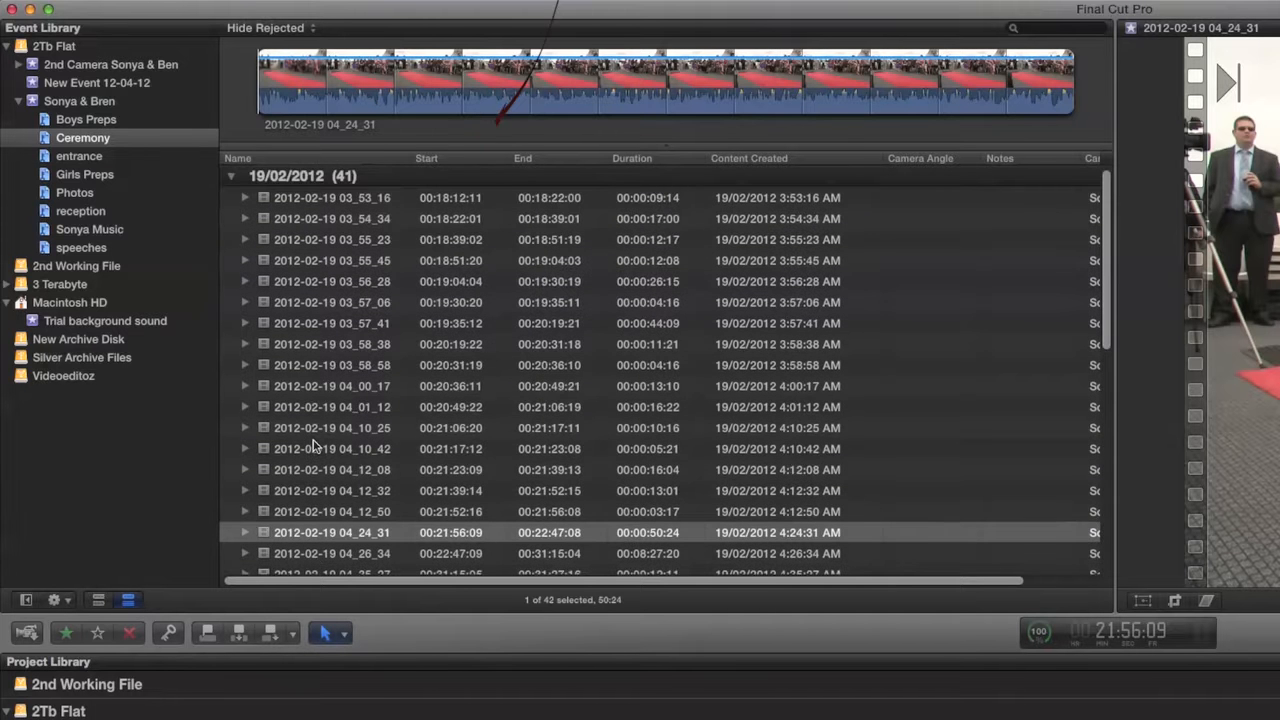
# Collapse the 19/02/2012 group and expand 18/02/2012 to show its single second-camera clip
pyautogui.click(232, 176)
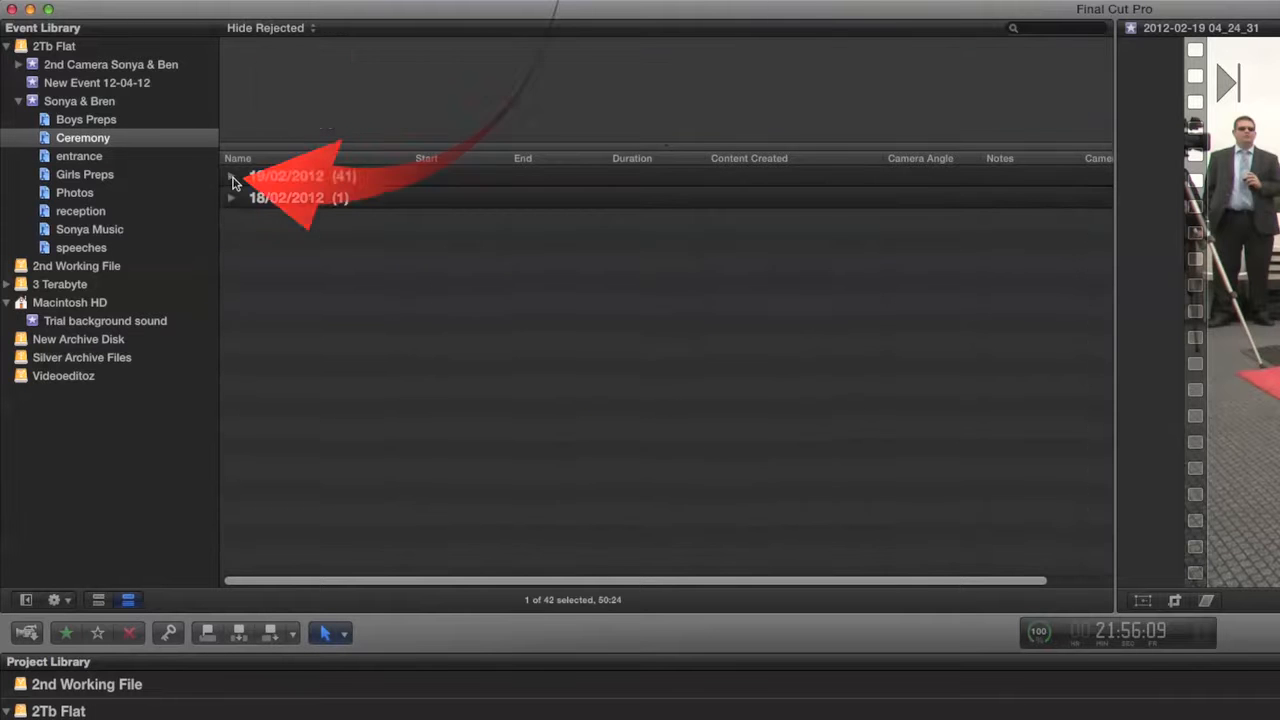
pyautogui.click(232, 198)
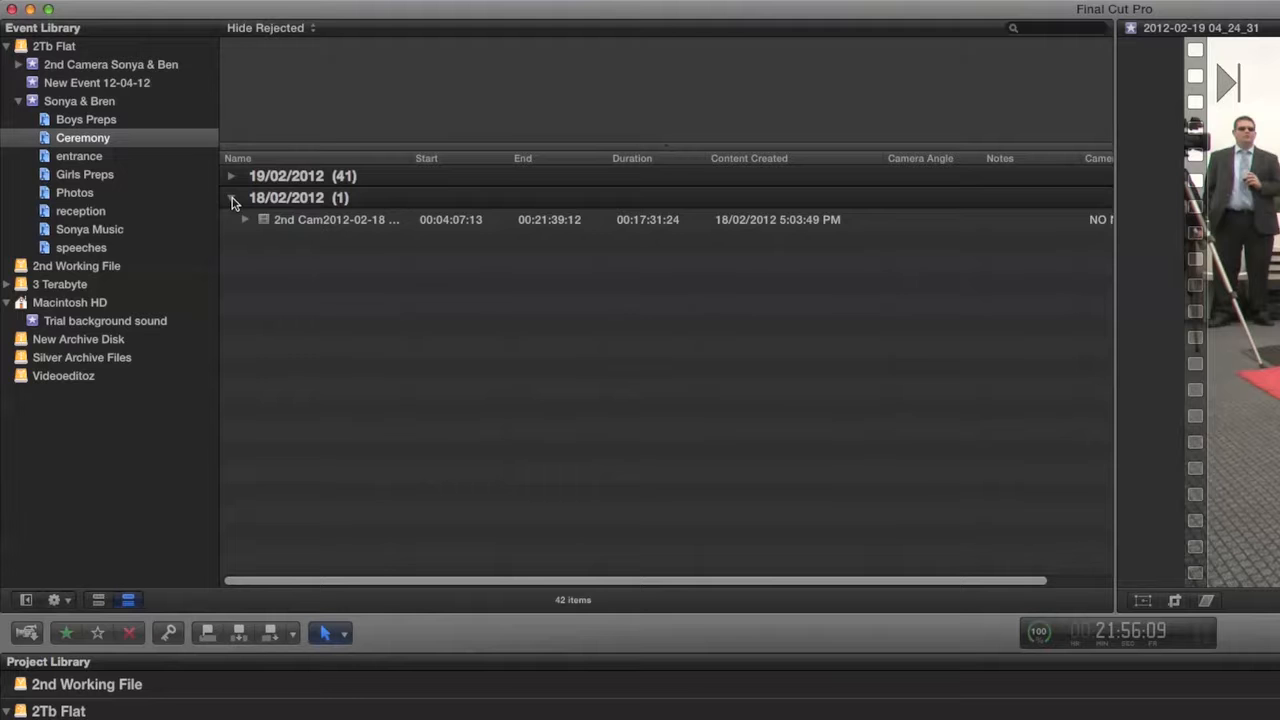
pyautogui.click(232, 176)
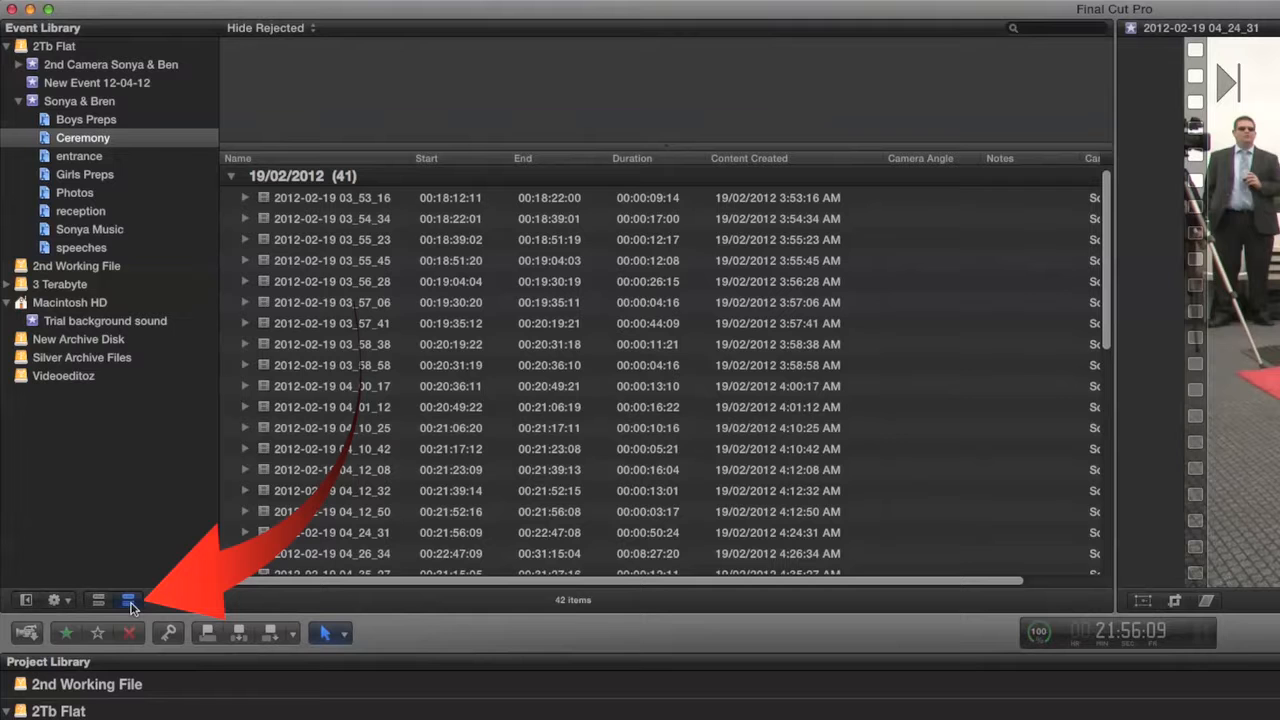
pyautogui.moveTo(128, 600)
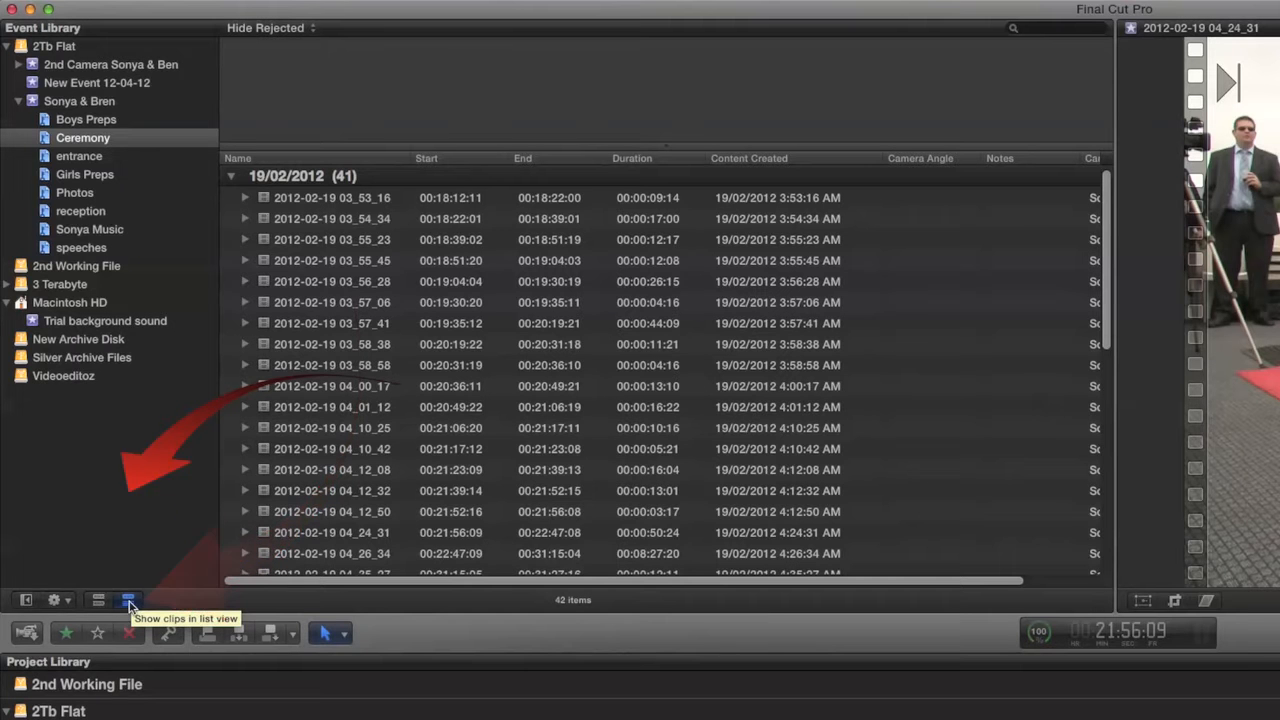
pyautogui.moveTo(98, 604)
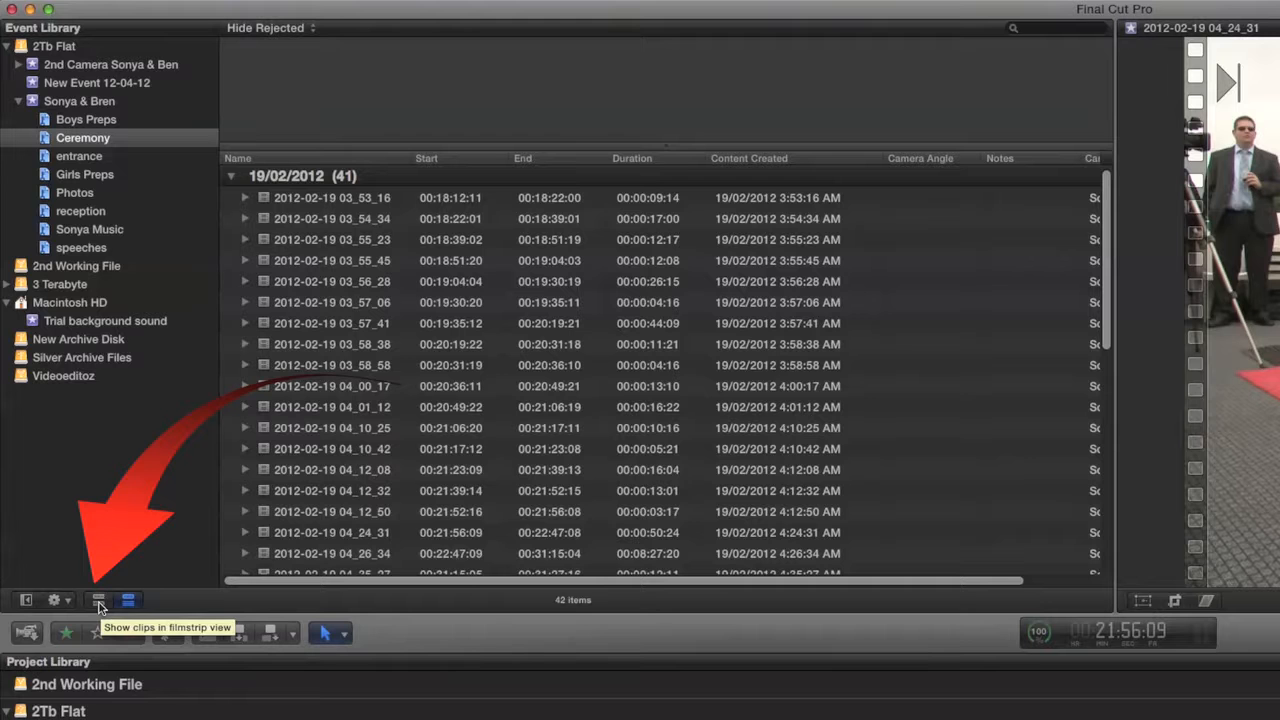
# Switch the Ceremony clips from list view to filmstrip thumbnails
pyautogui.click(98, 600)
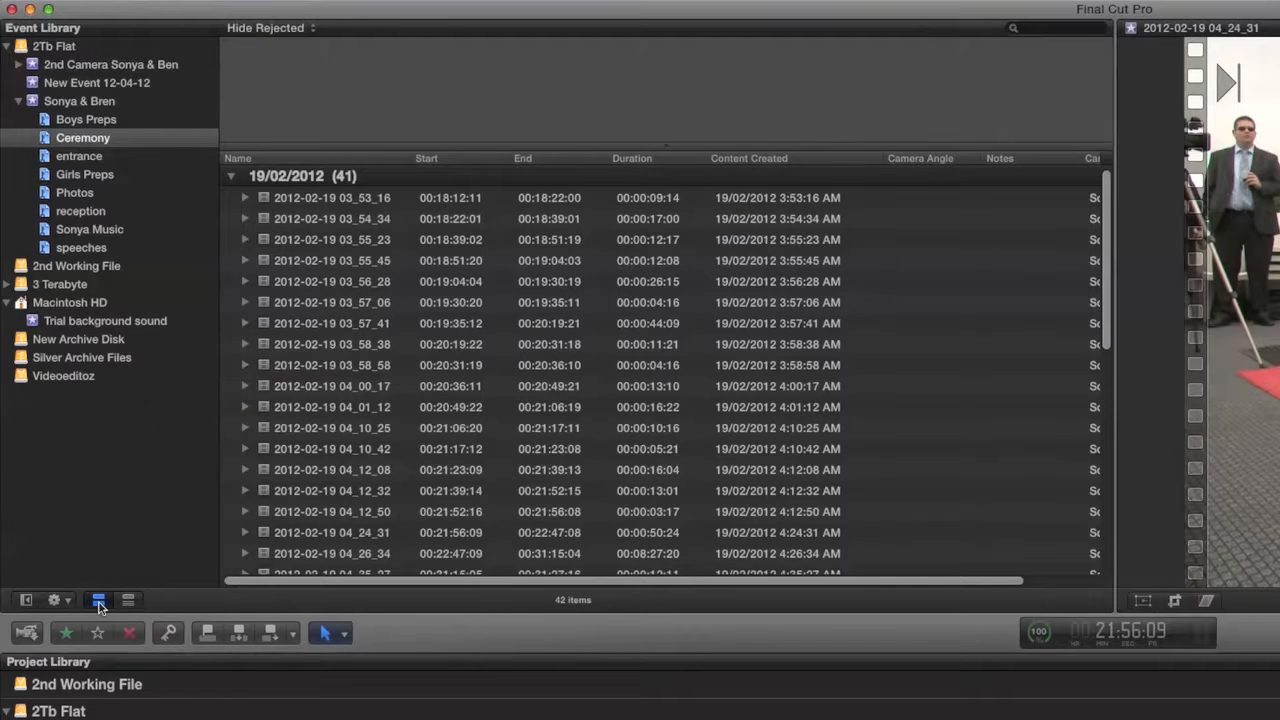
pyautogui.click(98, 600)
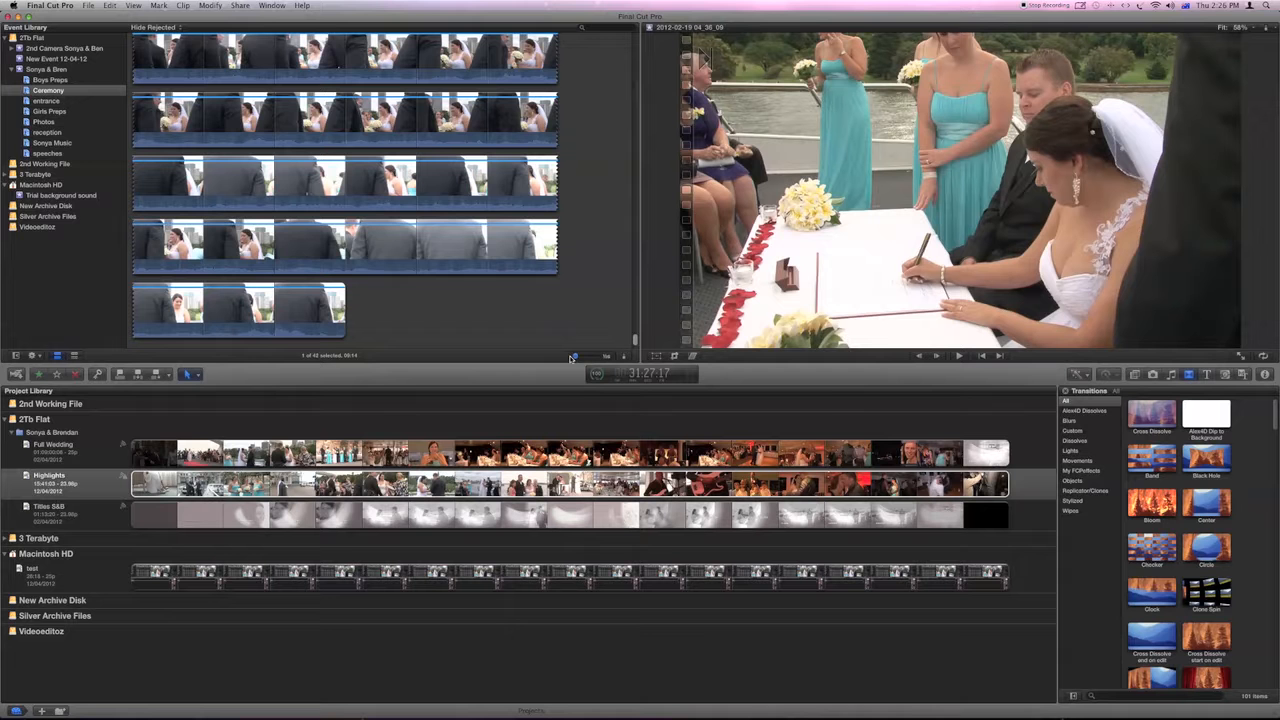
pyautogui.moveTo(576, 358)
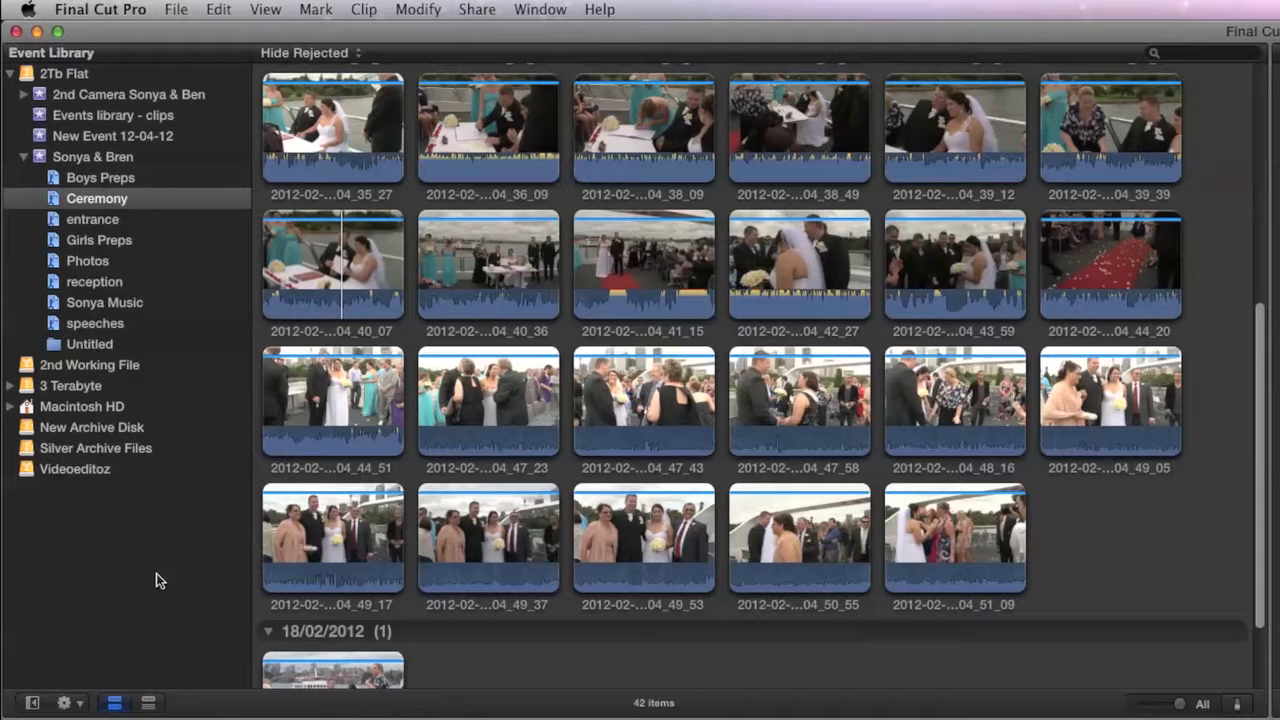
pyautogui.moveTo(136, 50)
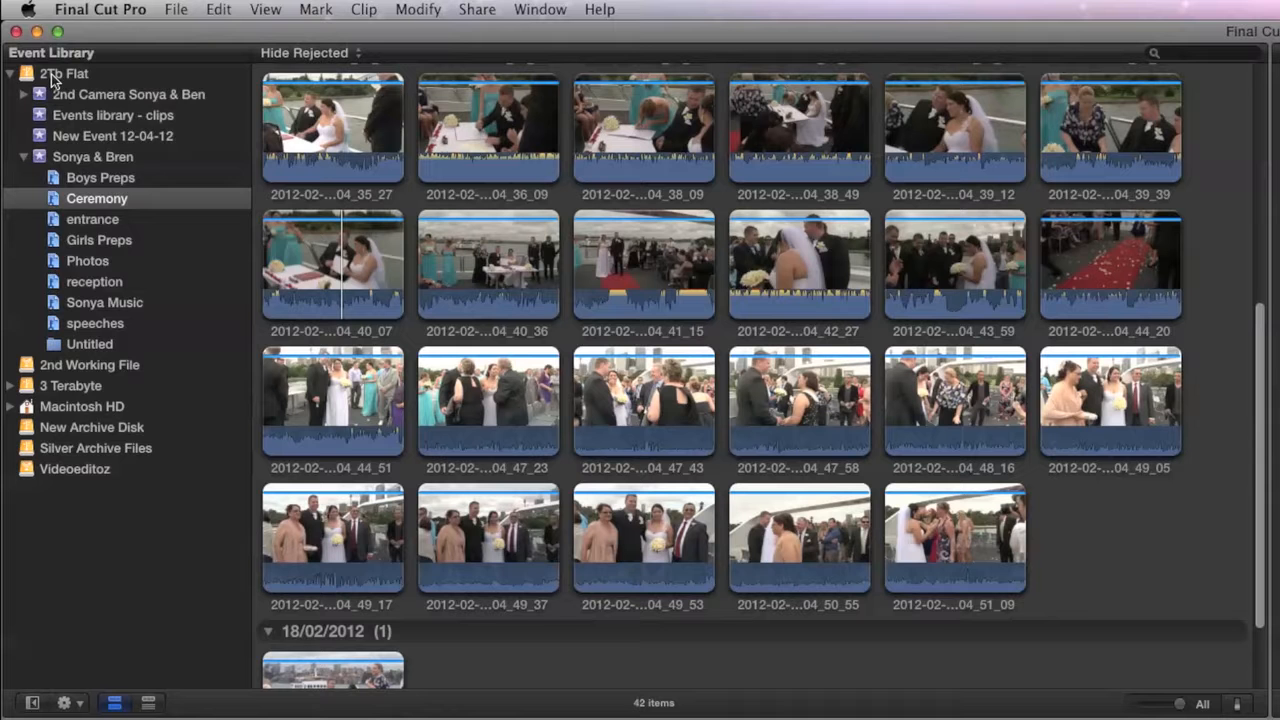
# Bring up New Event (Option-N) via the 2Tb Flat context menu and the File menu
pyautogui.rightClick(64, 72)
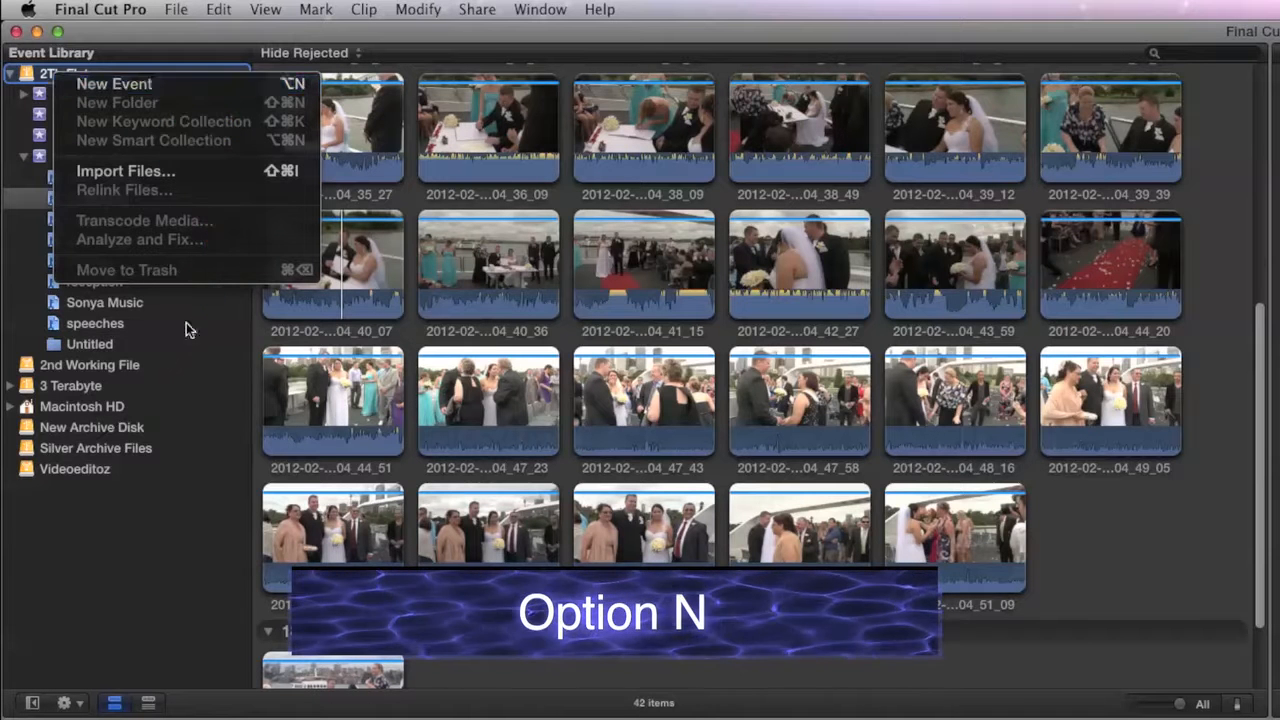
pyautogui.click(176, 8)
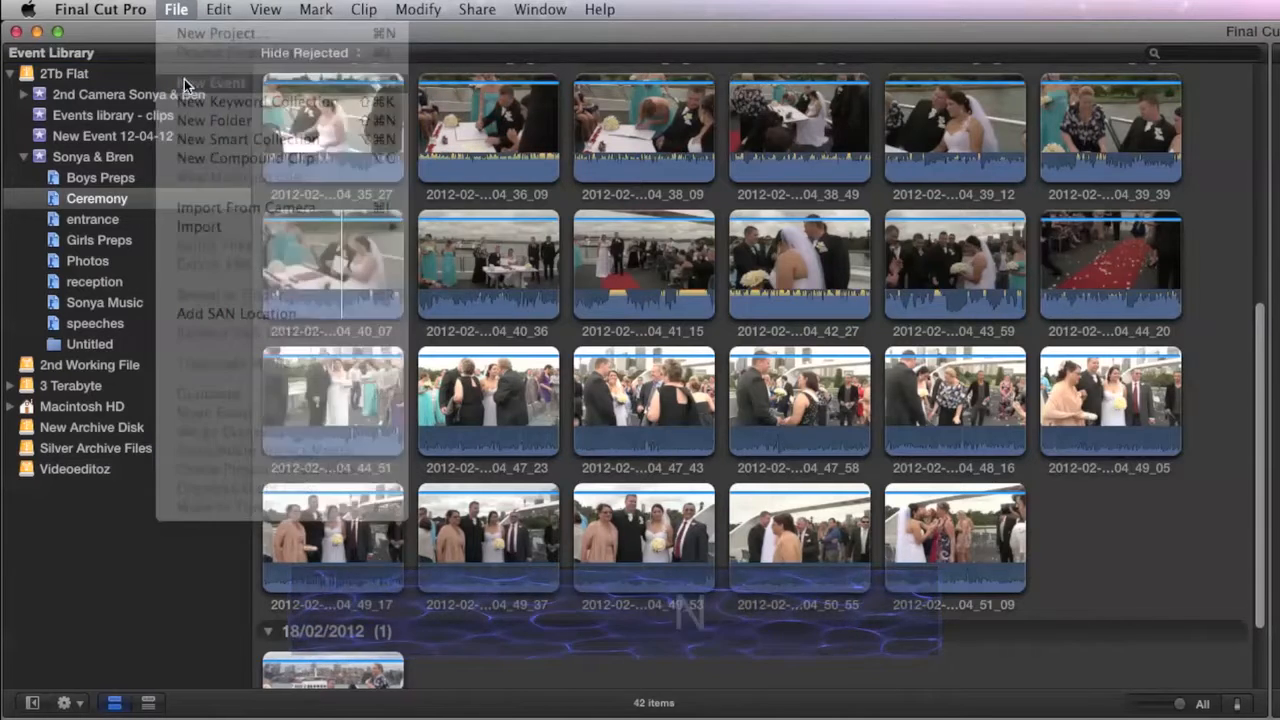
# Create a new event on 2Tb Flat and begin naming it 'Tutorial event lib'
pyautogui.click(212, 82)
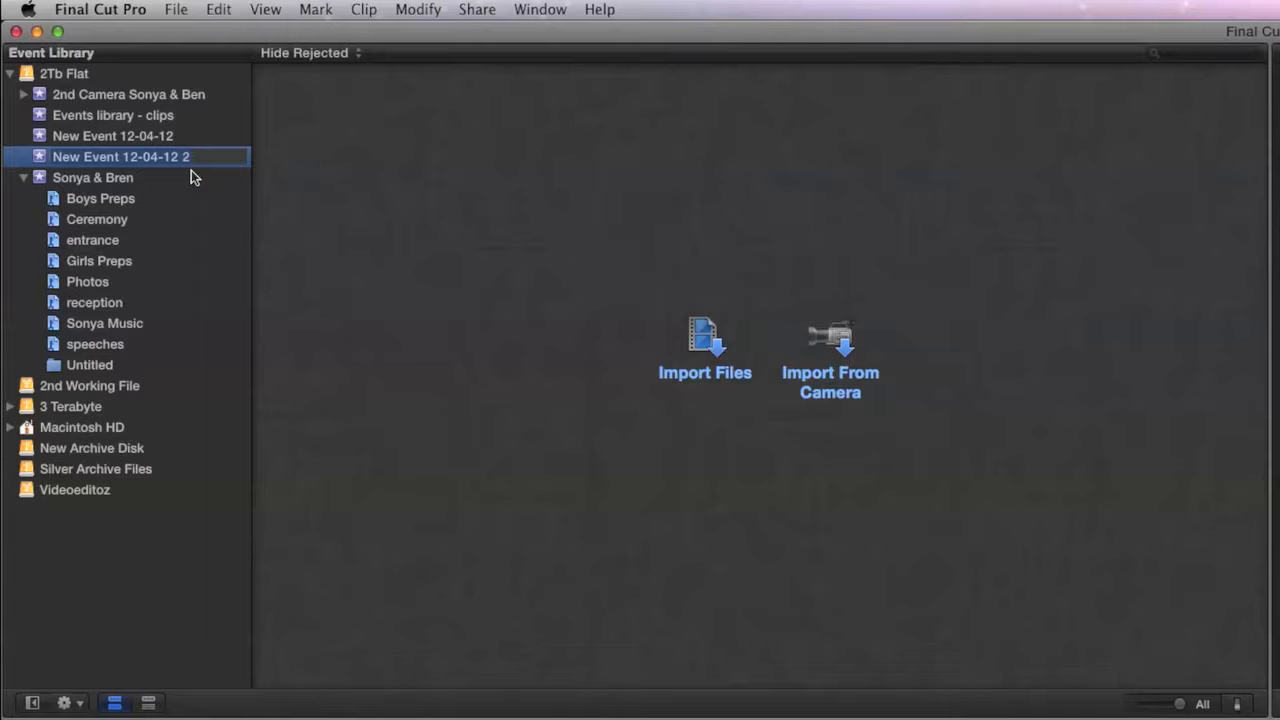
pyautogui.write('Tutorial event lib')
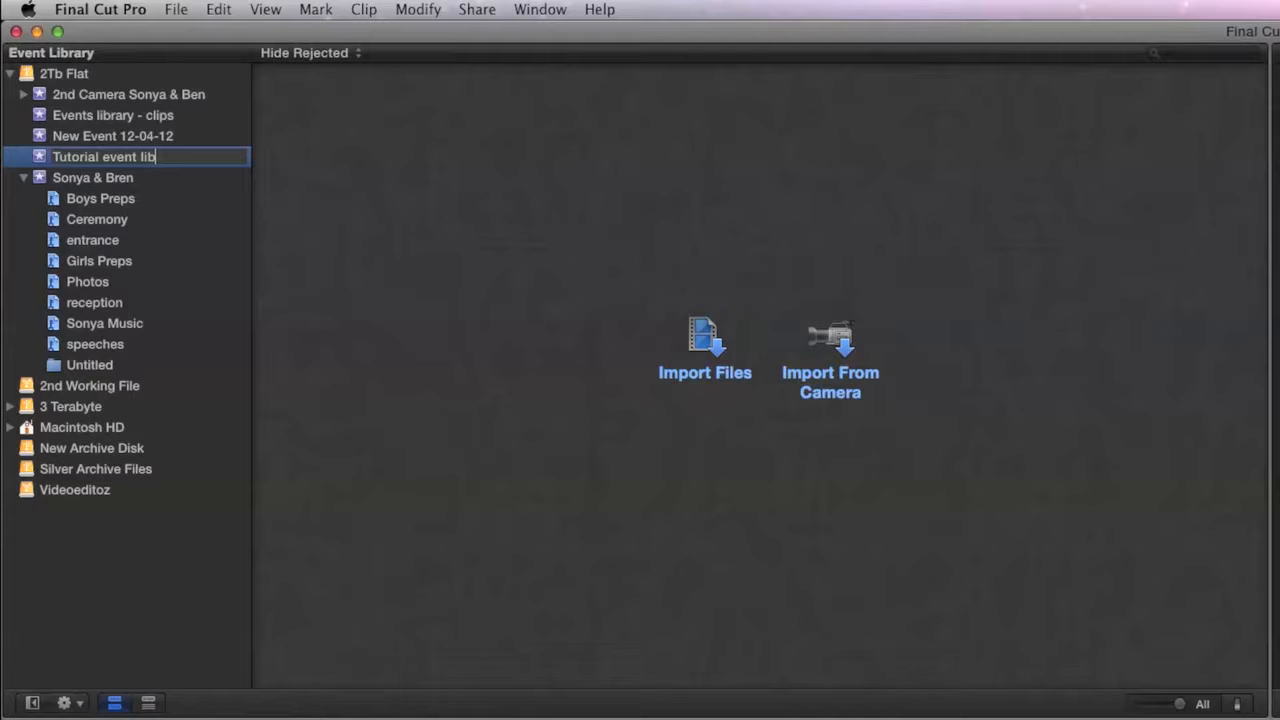
pyautogui.moveTo(40, 160)
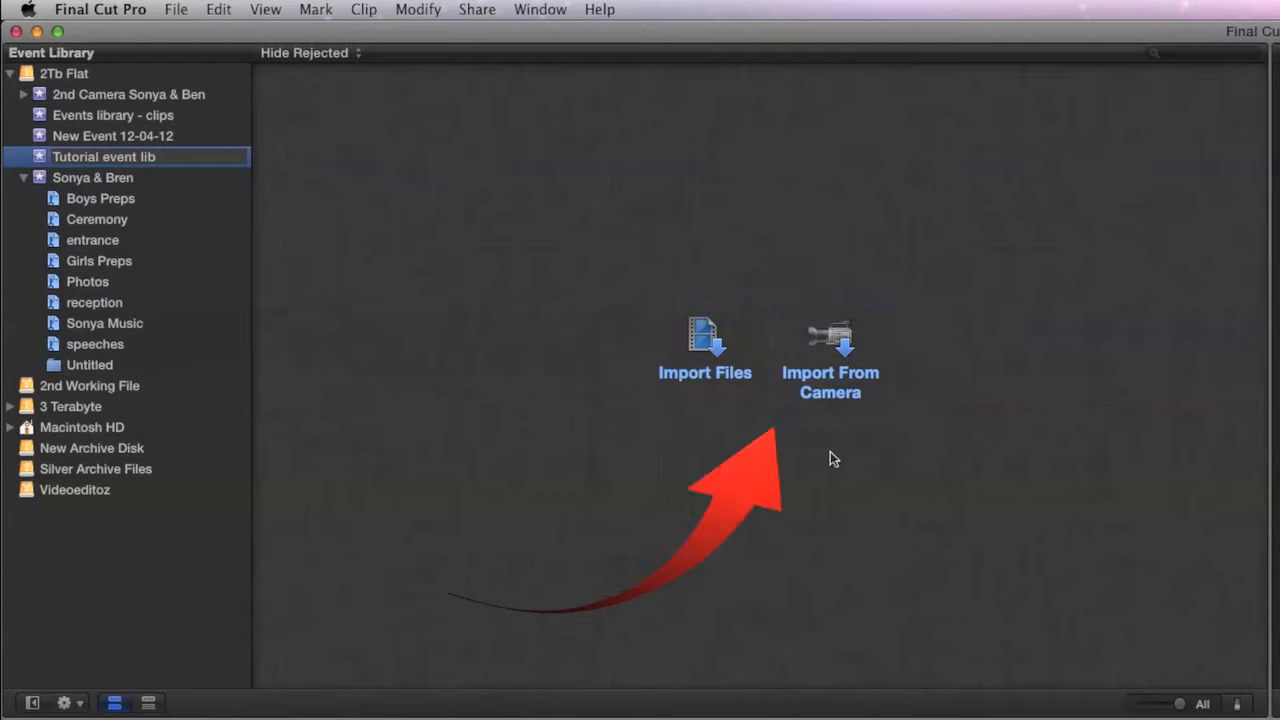
pyautogui.moveTo(848, 422)
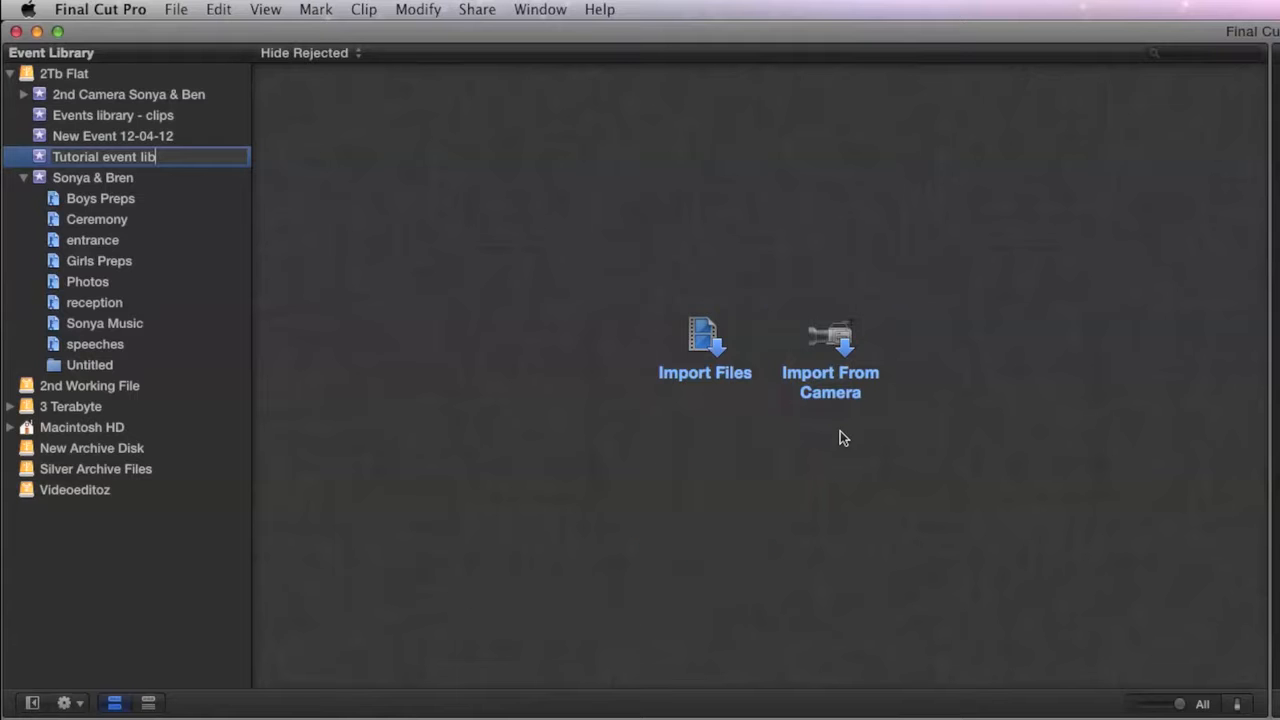
pyautogui.moveTo(820, 478)
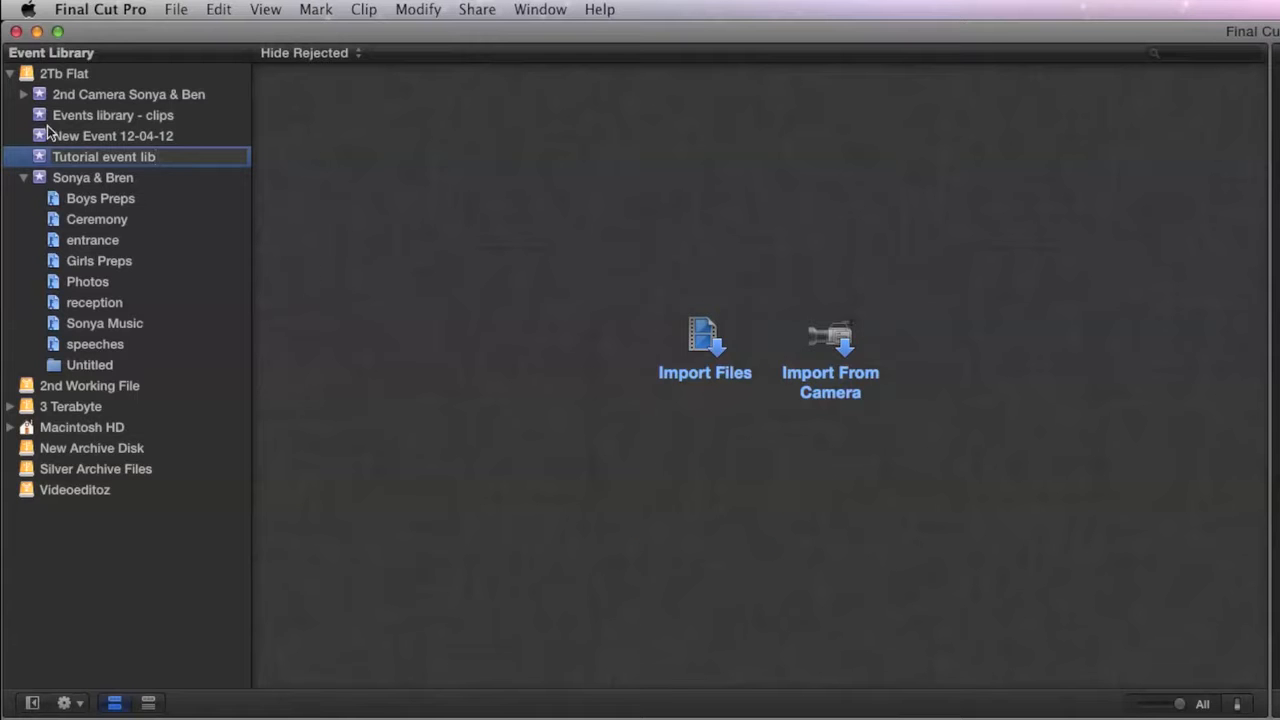
# Confirm the event name 'Tutorial event lib' with Return
pyautogui.doubleClick(104, 156)
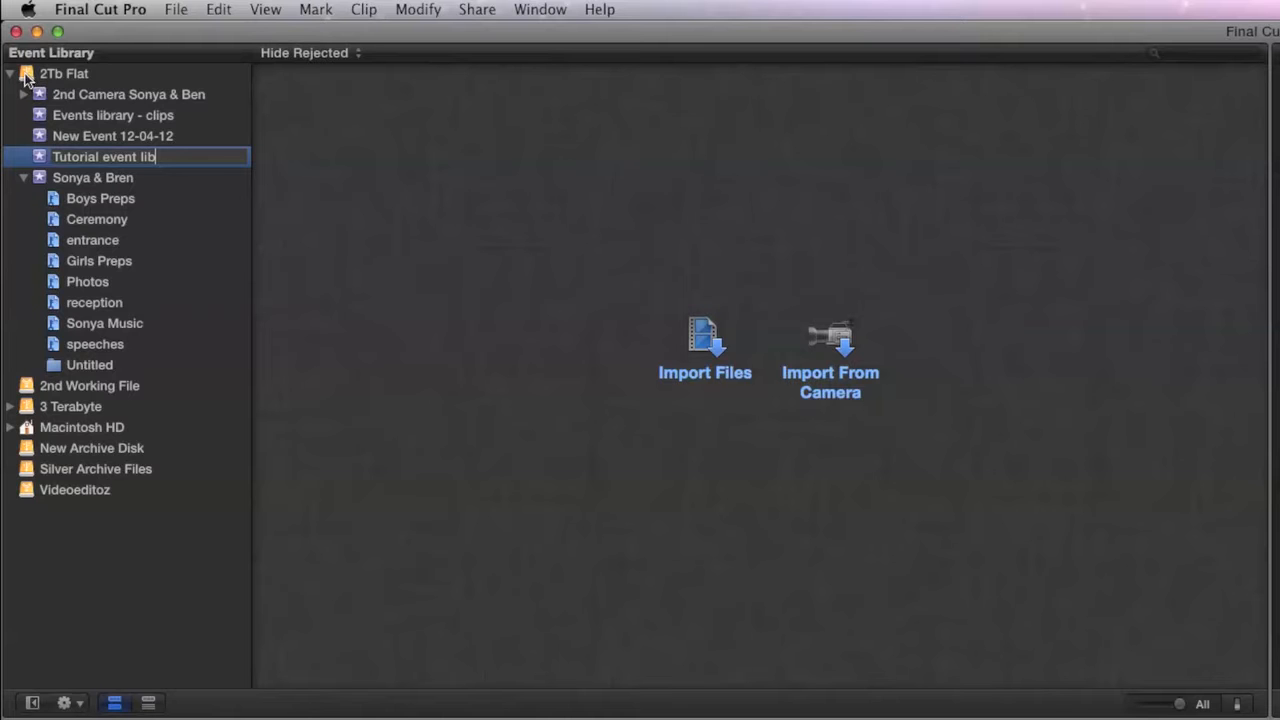
pyautogui.press('Return')
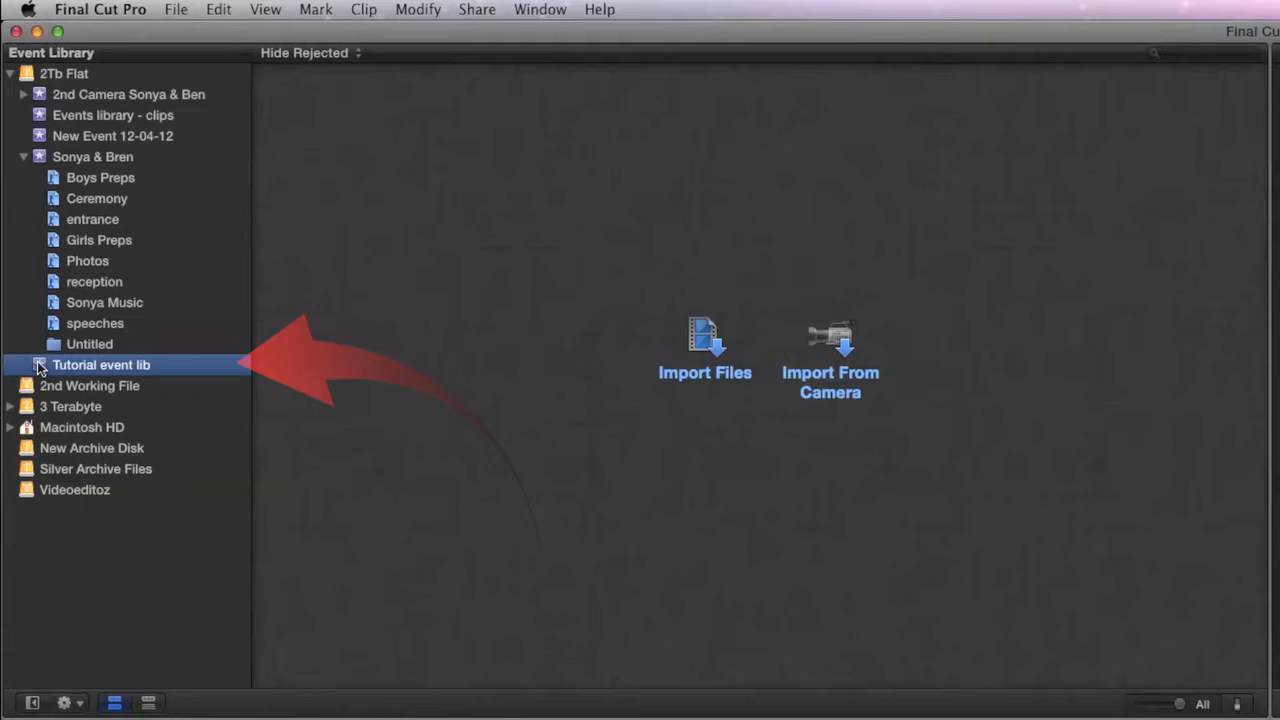
# Bring up New Folder (Shift-Command-N) via the event's context menu and the File menu
pyautogui.rightClick(100, 364)
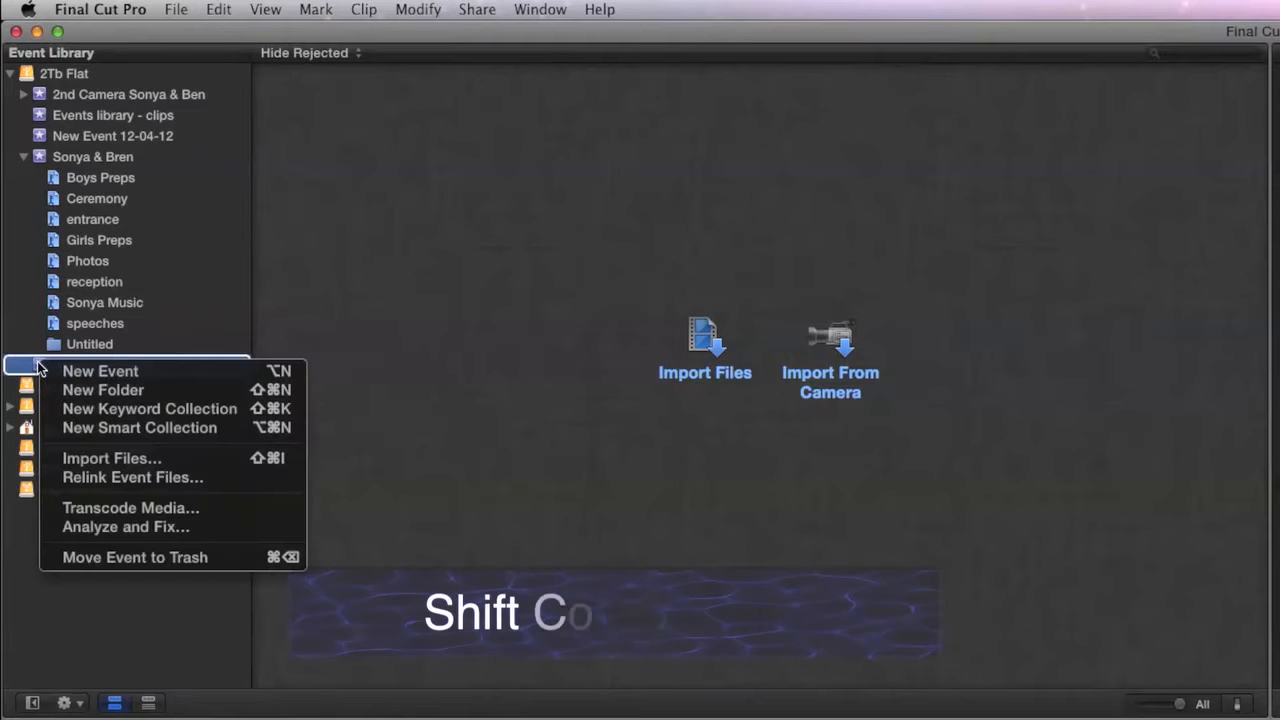
pyautogui.moveTo(104, 390)
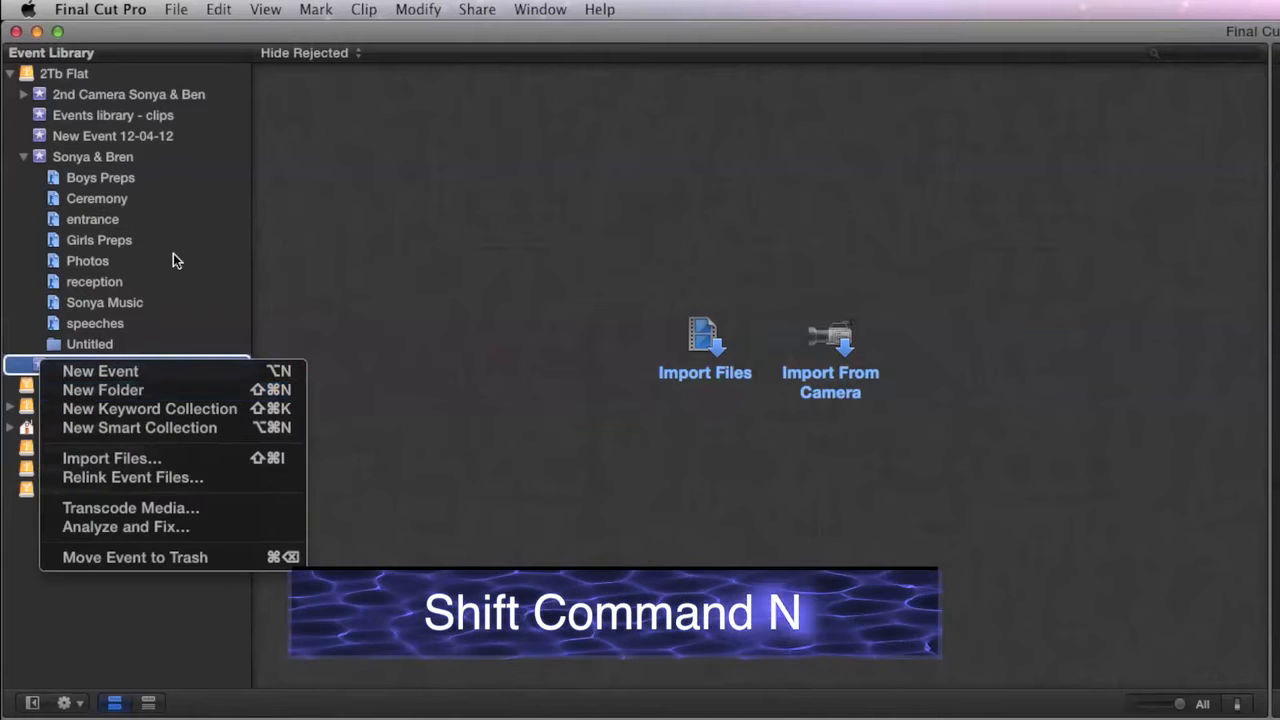
pyautogui.click(176, 8)
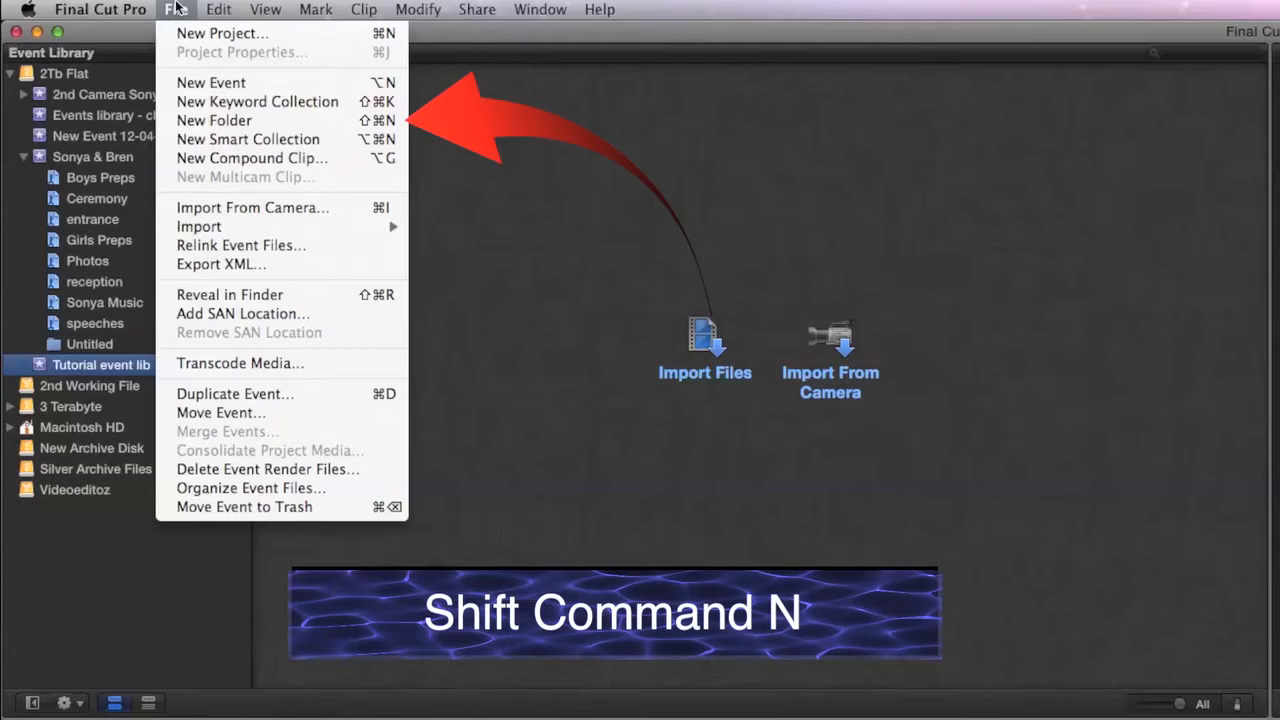